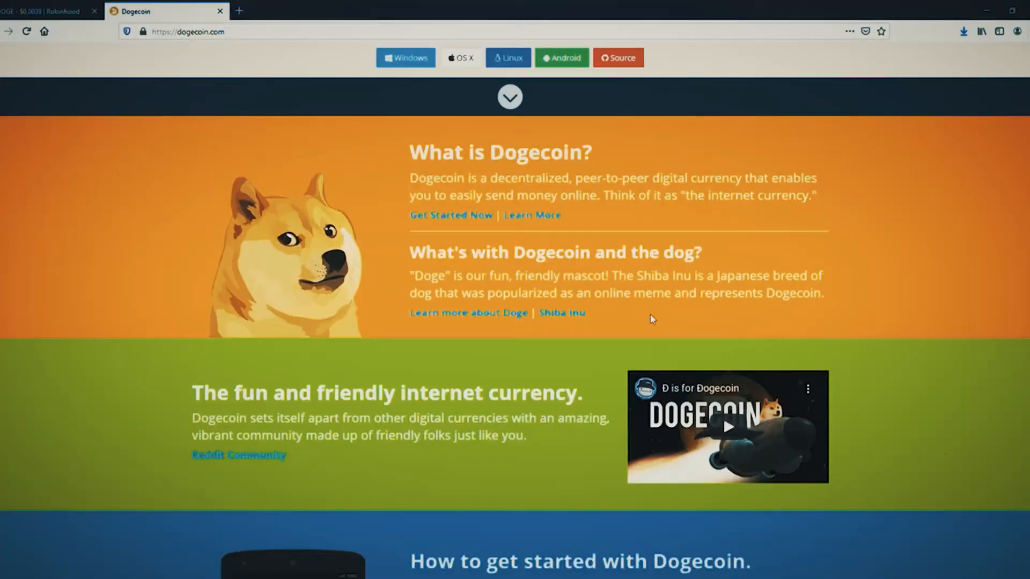
pyautogui.moveTo(649, 317)
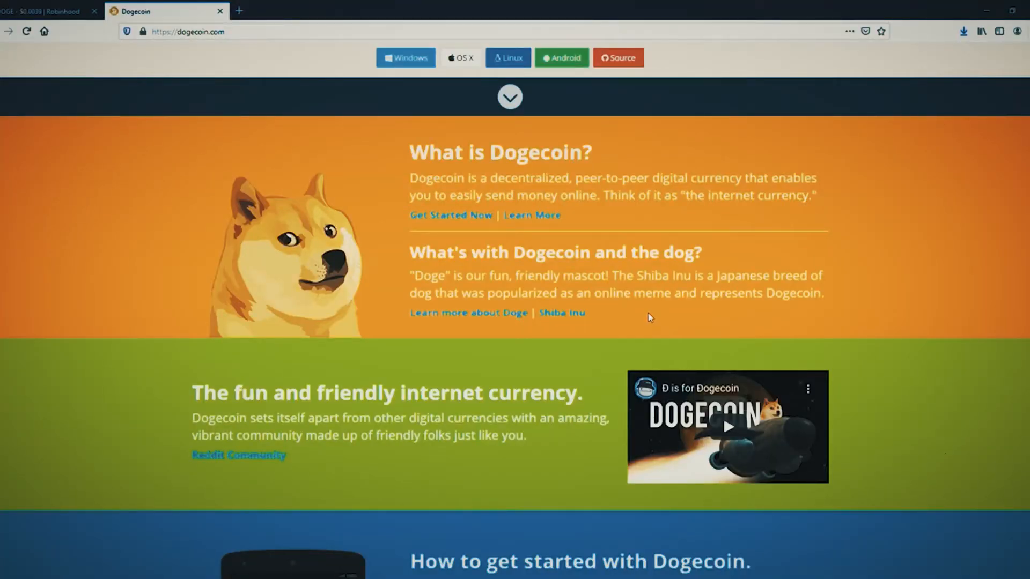
pyautogui.scroll(-3)
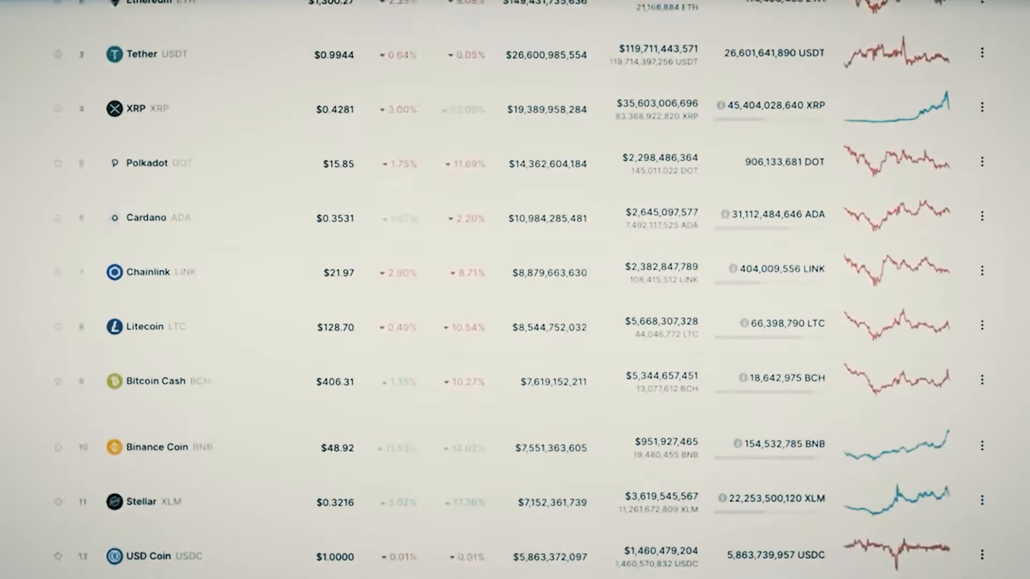
pyautogui.scroll(-3)
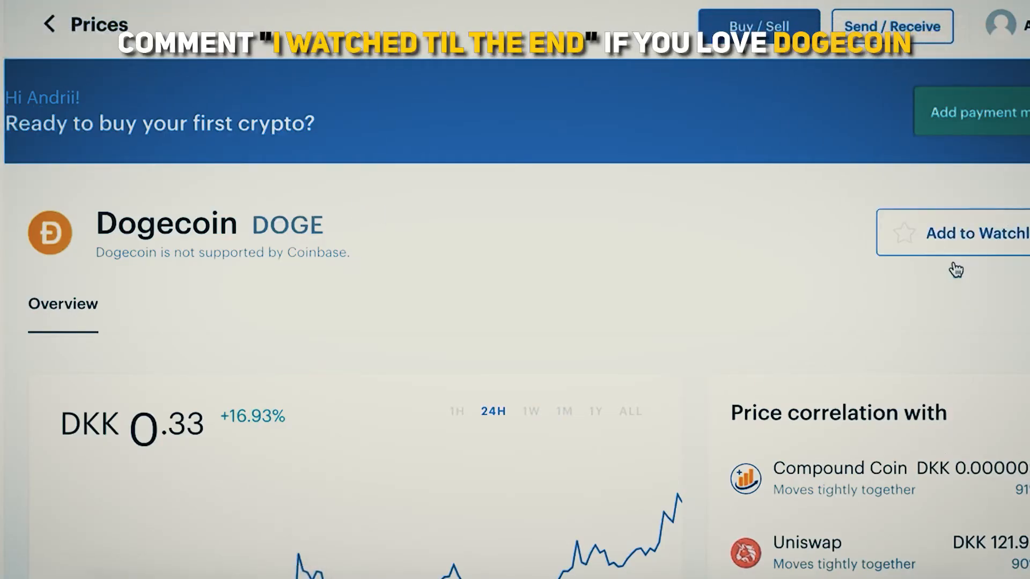
pyautogui.scroll(-3)
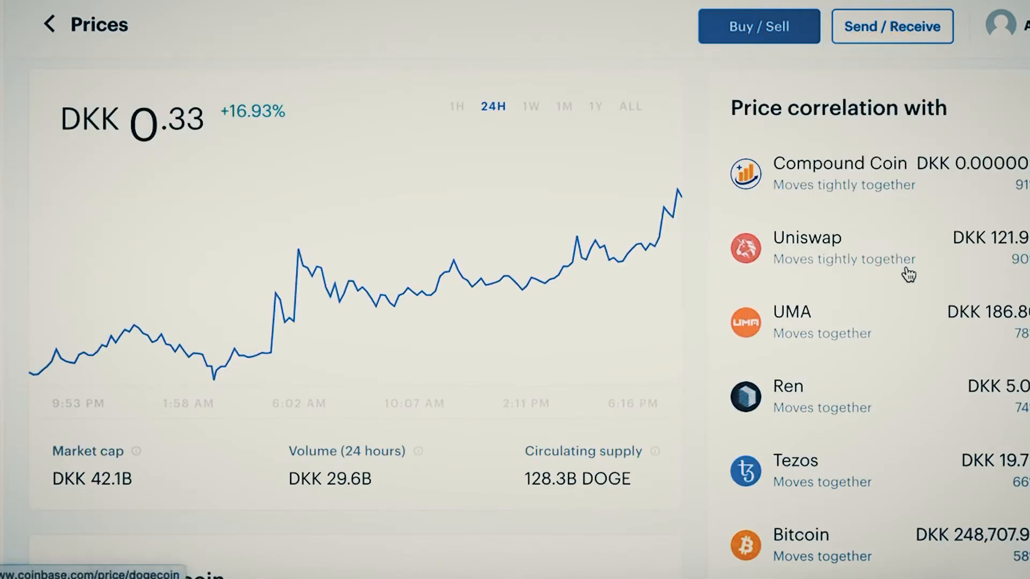